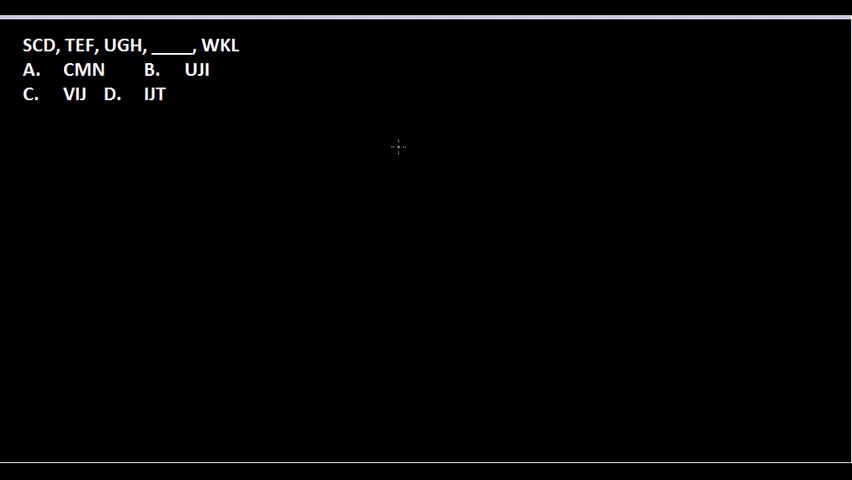
pyautogui.moveTo(376, 162)
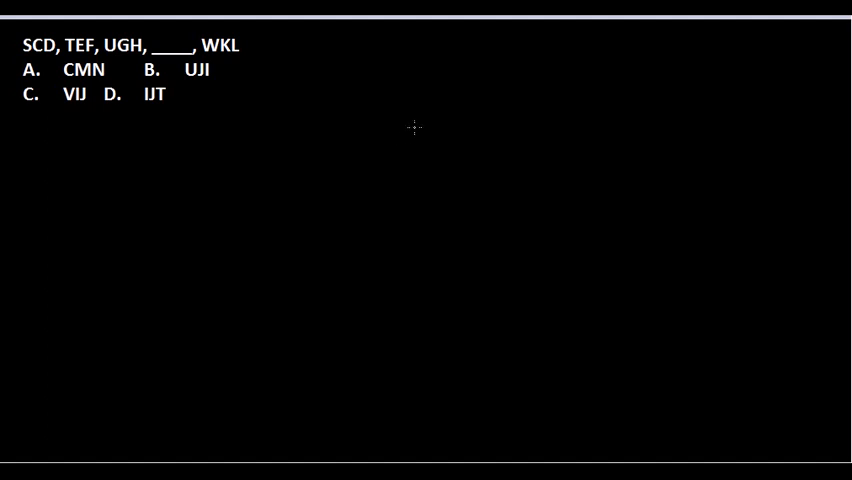
pyautogui.moveTo(390, 92)
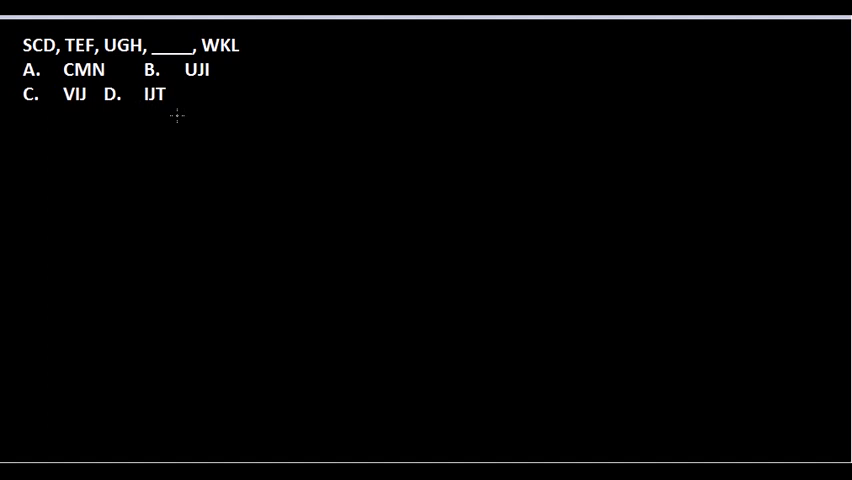
pyautogui.moveTo(284, 100)
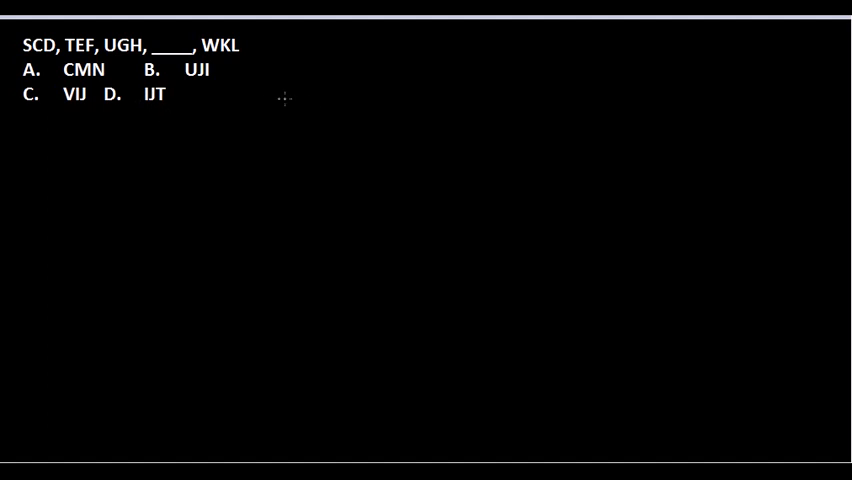
pyautogui.moveTo(290, 130)
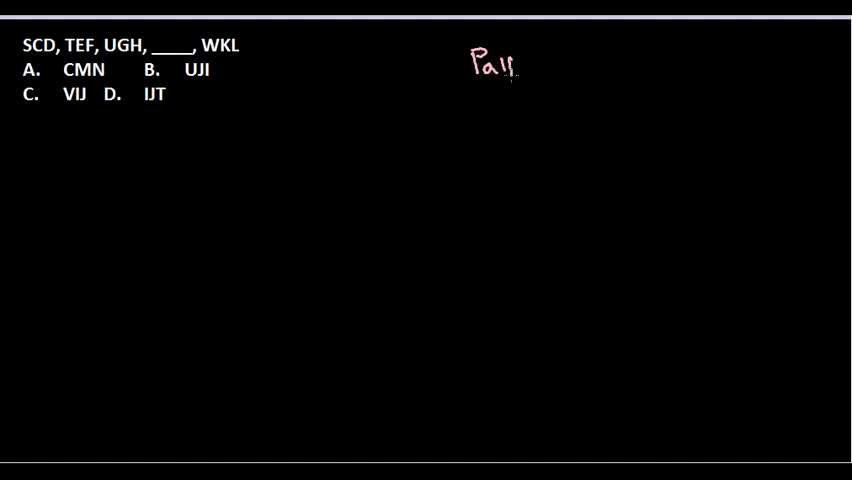
pyautogui.write('tern')
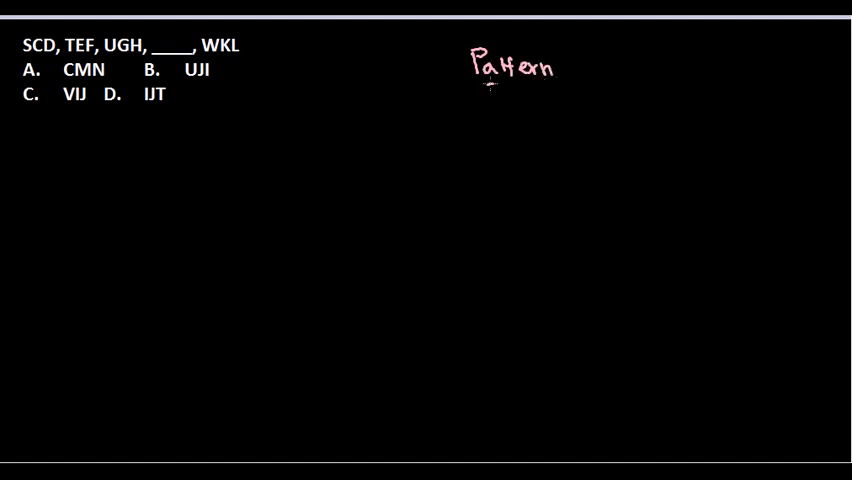